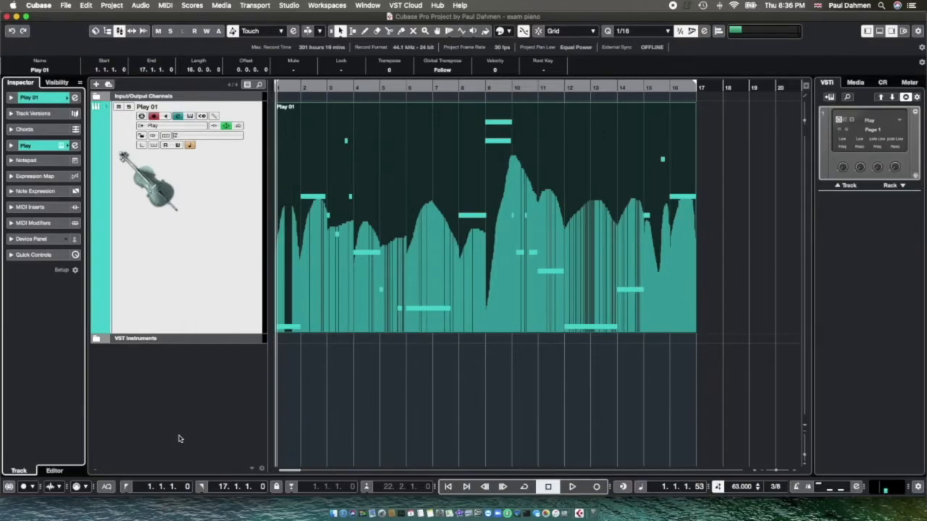
{"action": "mouse_move", "coordinate": [181, 439]}
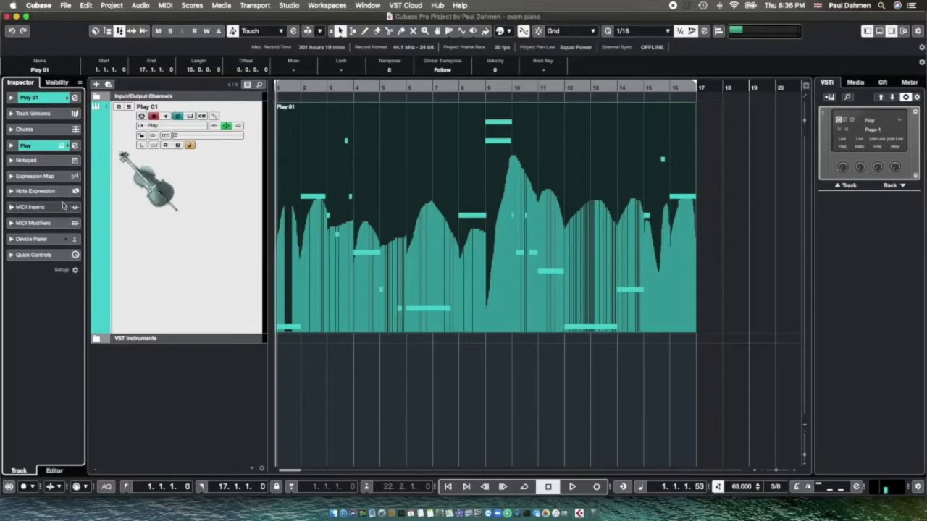
Expand the Play 01 track's Expression Map section and list its available maps.
{"action": "left_click", "coordinate": [34, 176]}
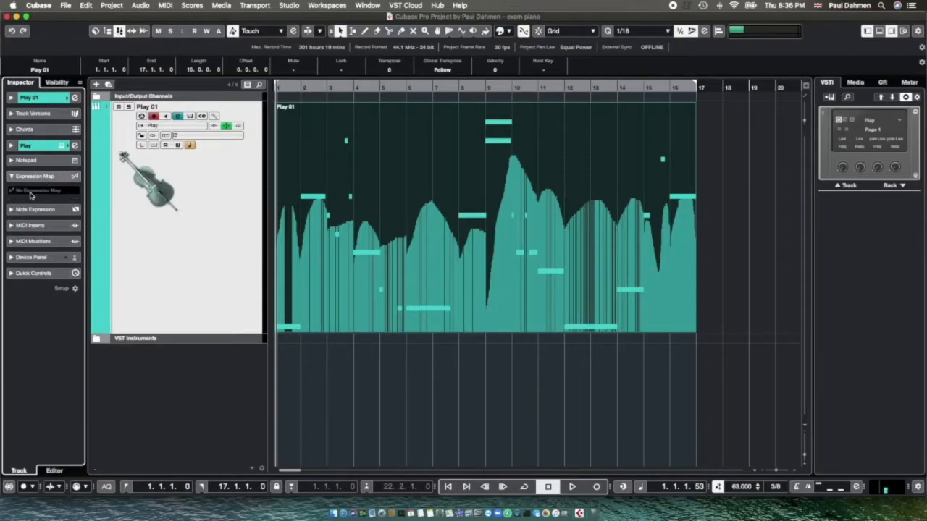
{"action": "left_click", "coordinate": [42, 190]}
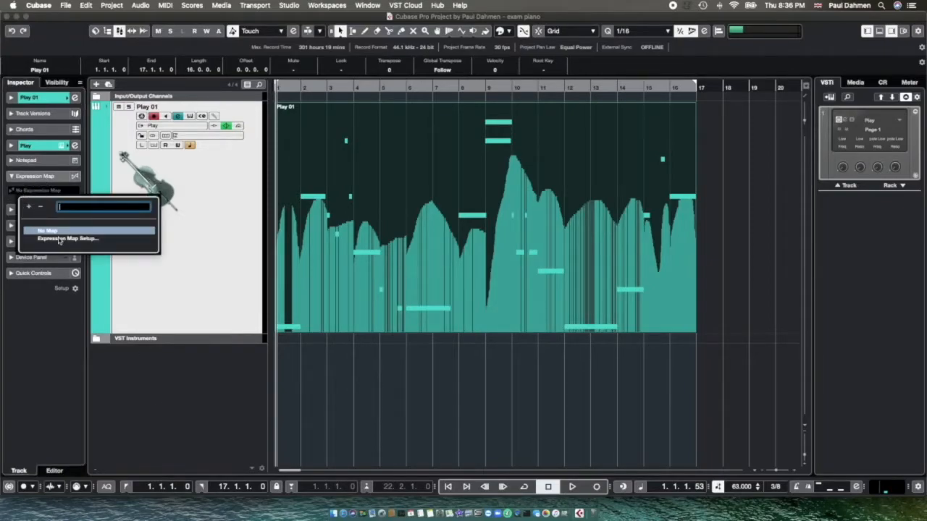
Choose Expression Map Setup from the expression map dropdown.
{"action": "left_click", "coordinate": [68, 238]}
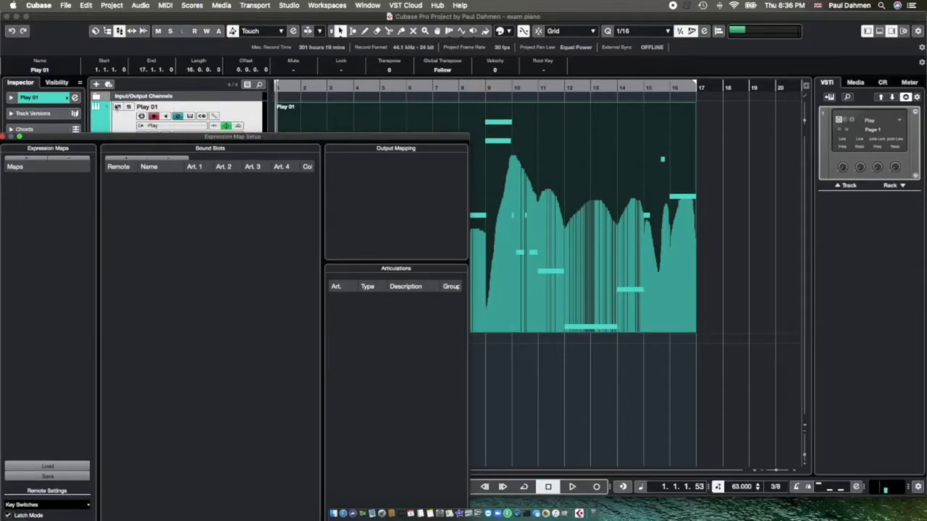
{"action": "mouse_move", "coordinate": [177, 116]}
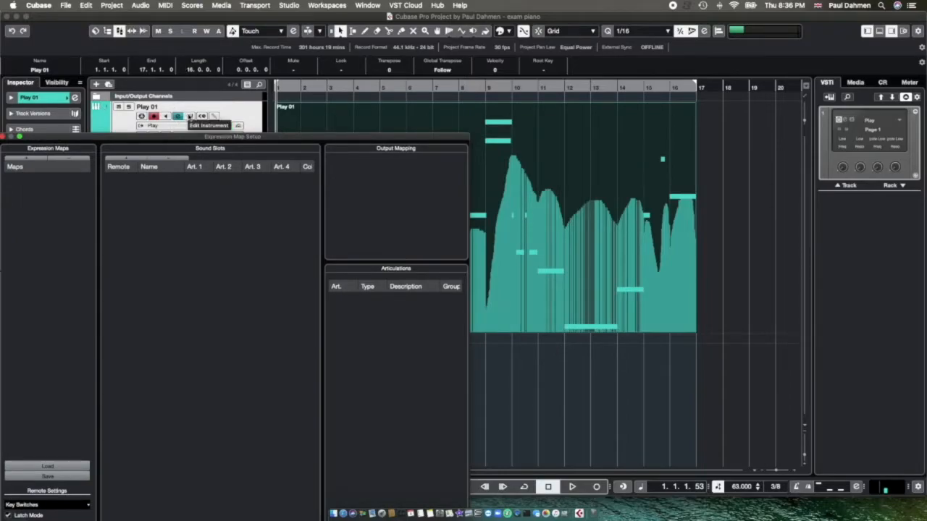
Open the East West Play cello instrument window beside Expression Map Setup.
{"action": "left_click", "coordinate": [209, 125]}
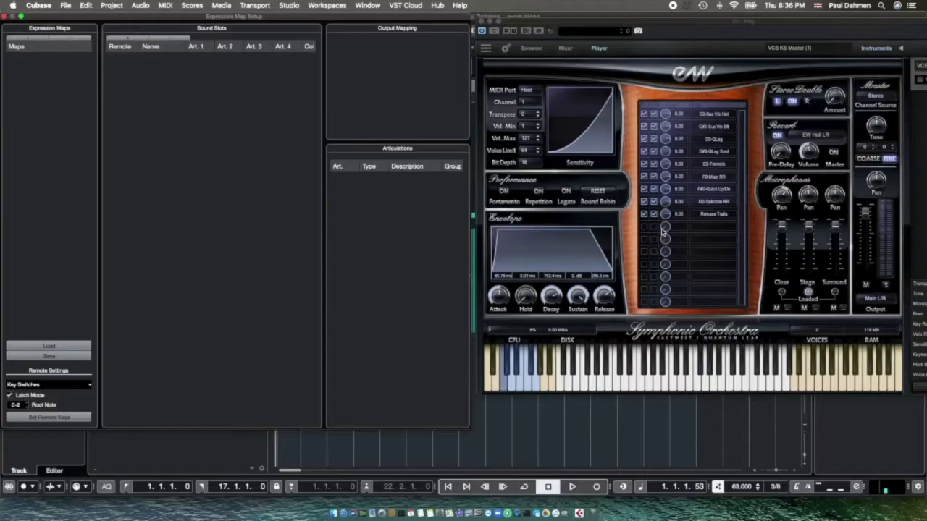
{"action": "mouse_move", "coordinate": [73, 113]}
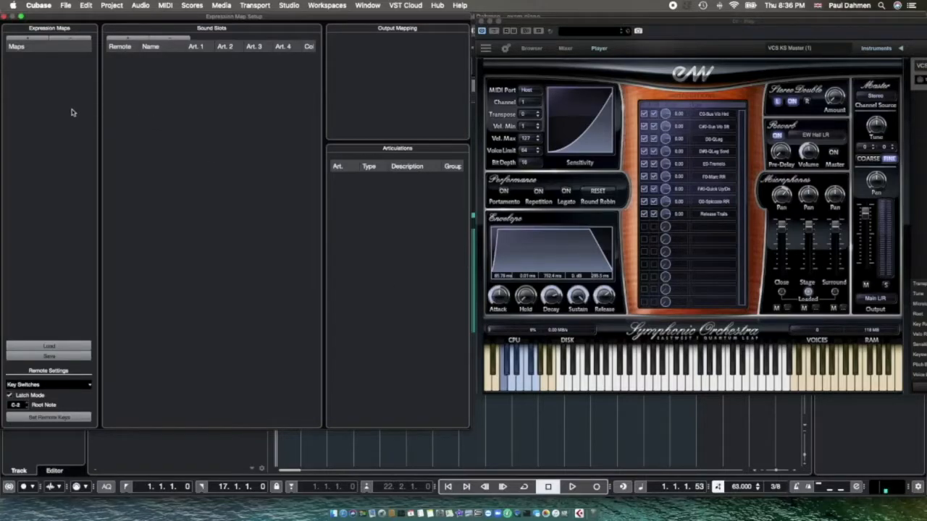
{"action": "mouse_move", "coordinate": [51, 111]}
{"action": "type", "text": "My C"}
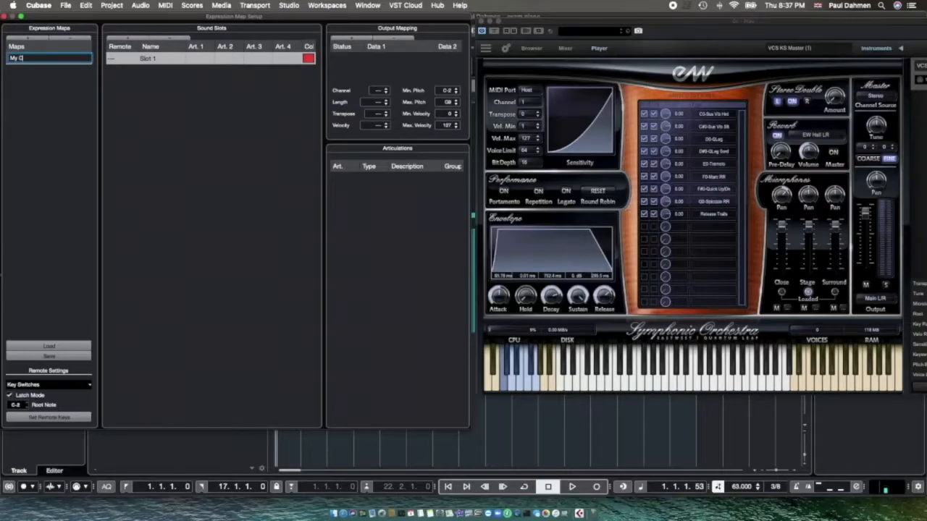
Name the new expression map 'My Cello Setup today'.
{"action": "type", "text": "ello Setup tod"}
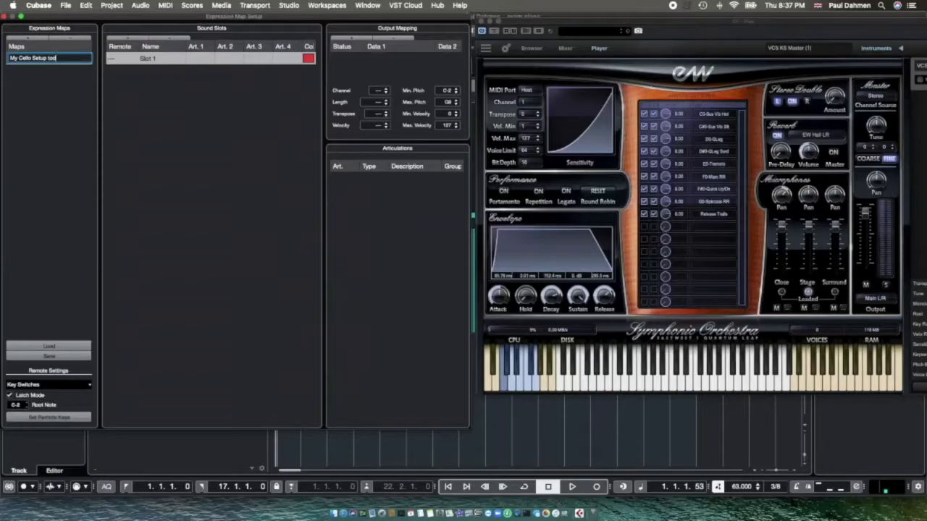
{"action": "type", "text": "ay"}
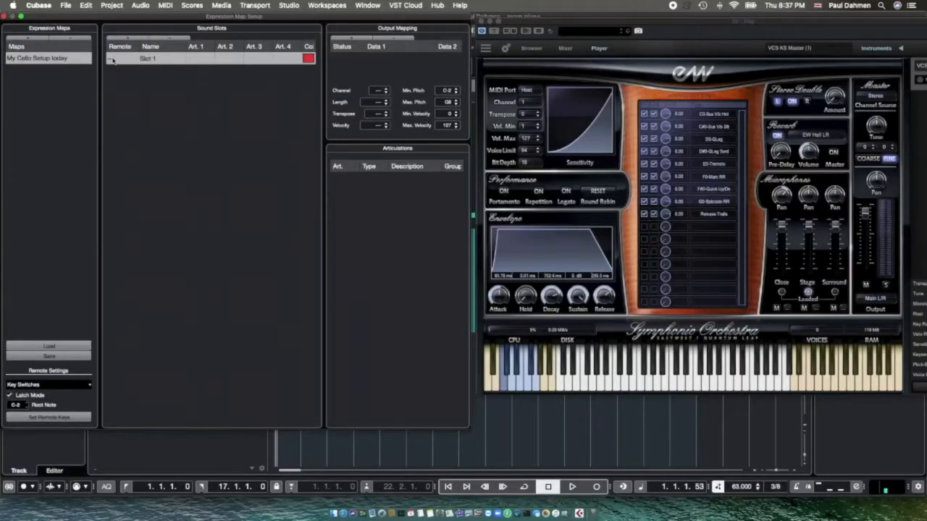
Key Slot 1 to remote C0 and rename it 'Sus Vib Hrd'.
{"action": "left_click", "coordinate": [127, 58]}
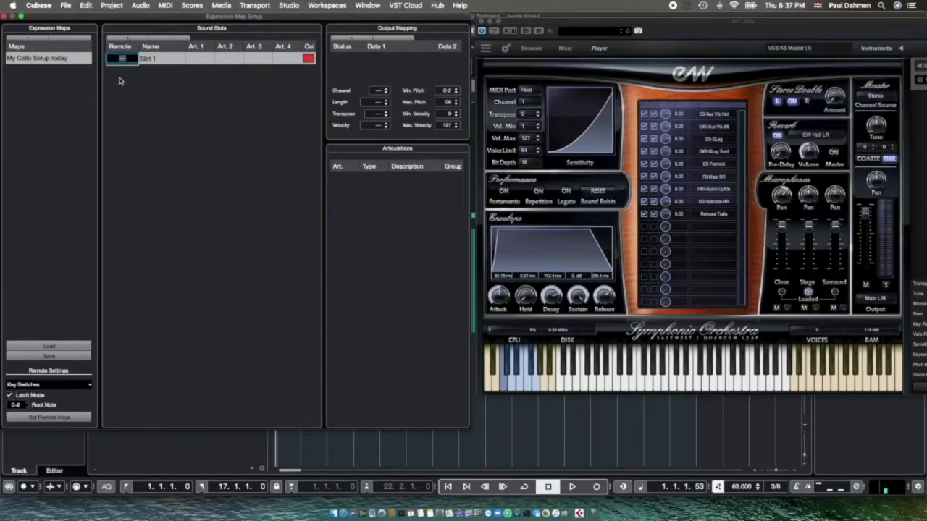
{"action": "mouse_move", "coordinate": [253, 268]}
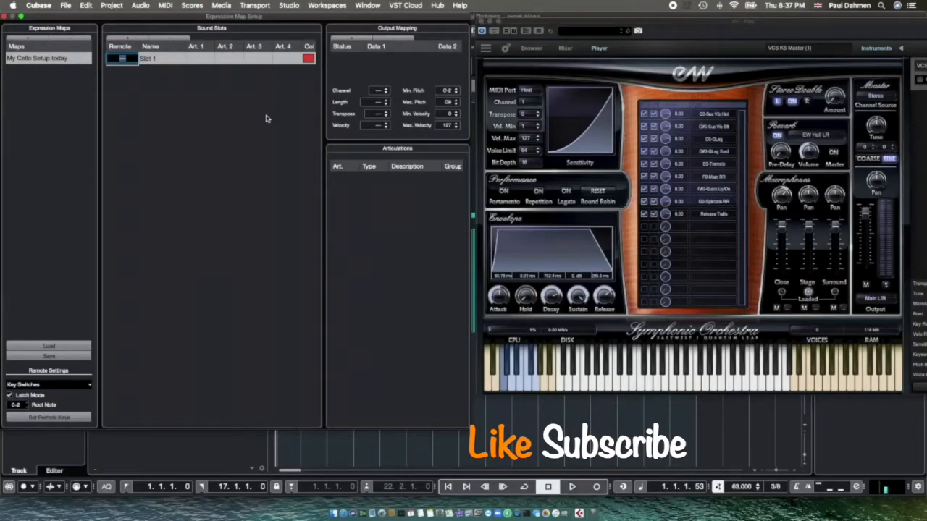
{"action": "mouse_move", "coordinate": [212, 123]}
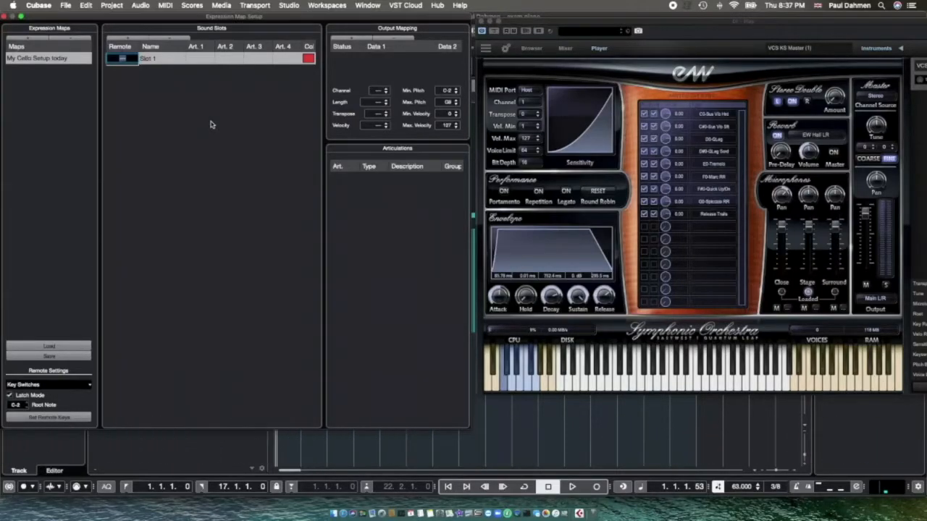
{"action": "left_click", "coordinate": [122, 58]}
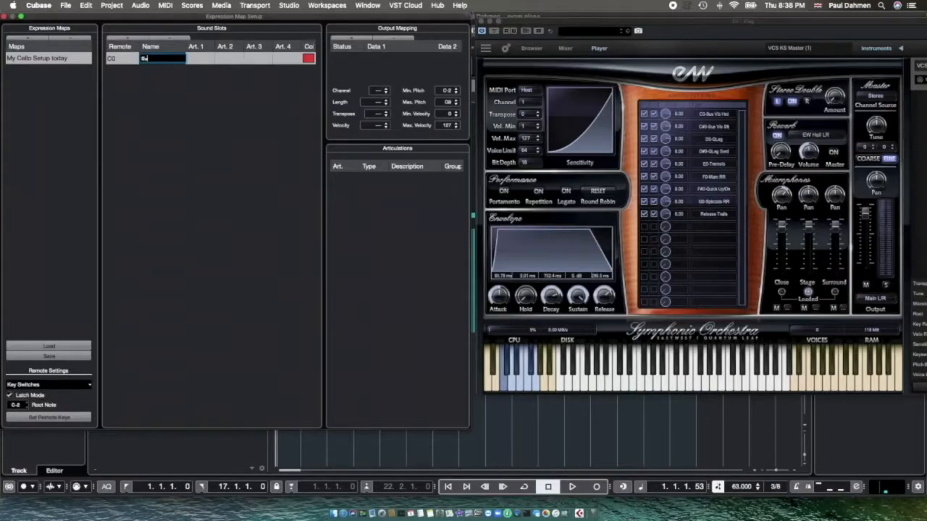
{"action": "type", "text": "Sus Vib Hrd"}
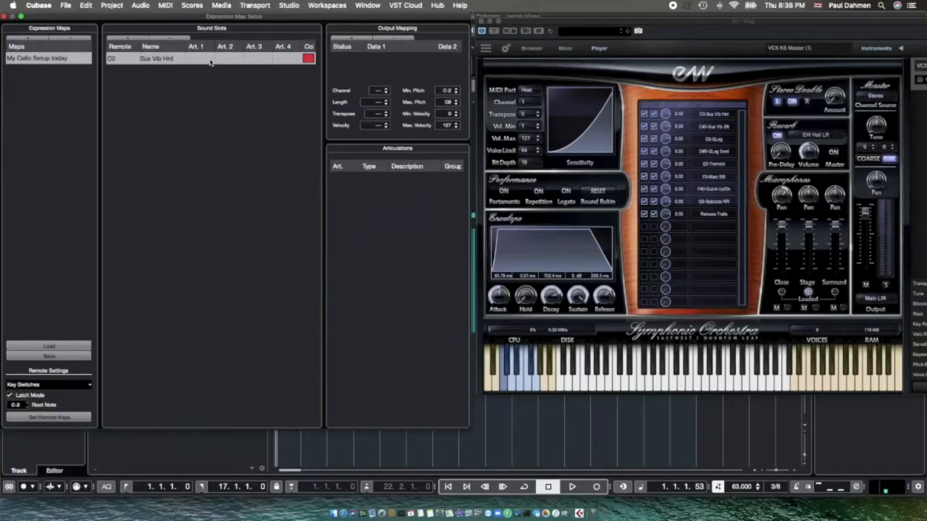
Add a custom Sus Vib Hrd articulation to Slot 1 and set its display options.
{"action": "right_click", "coordinate": [210, 66]}
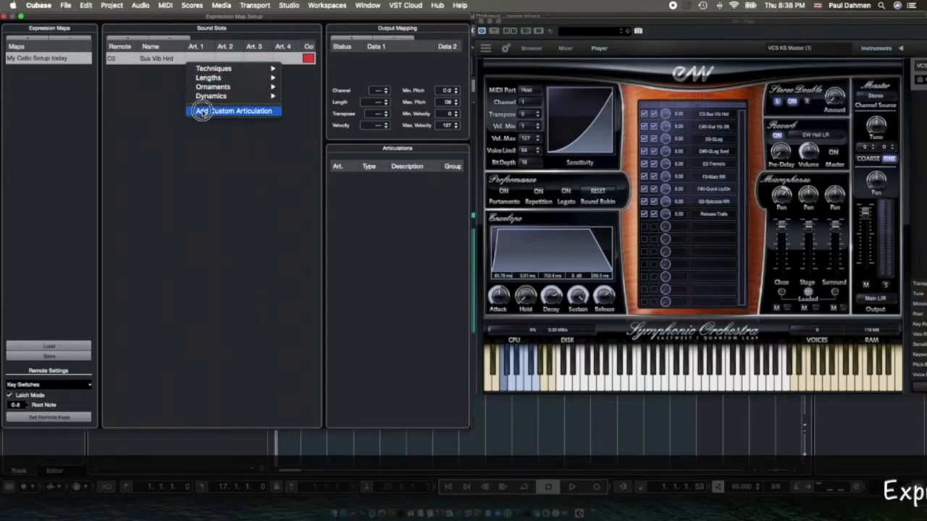
{"action": "left_click", "coordinate": [235, 111]}
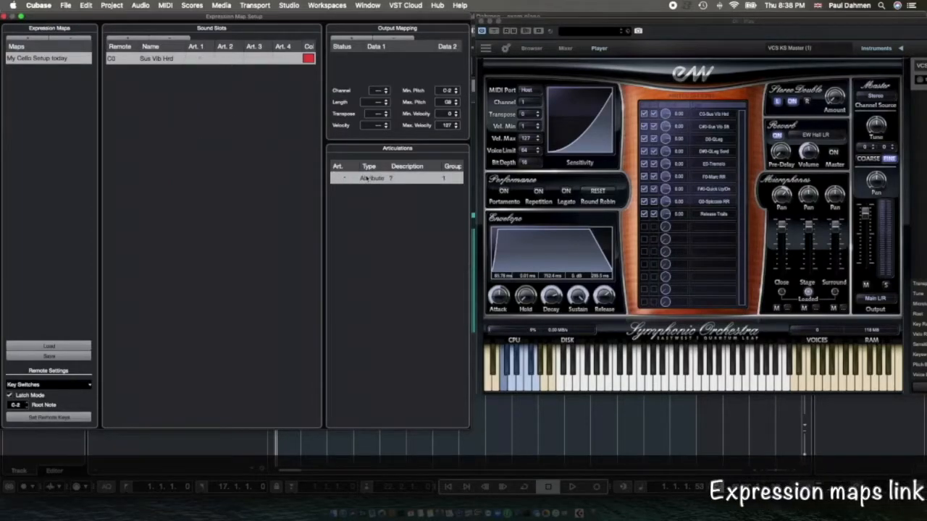
{"action": "left_click", "coordinate": [371, 178]}
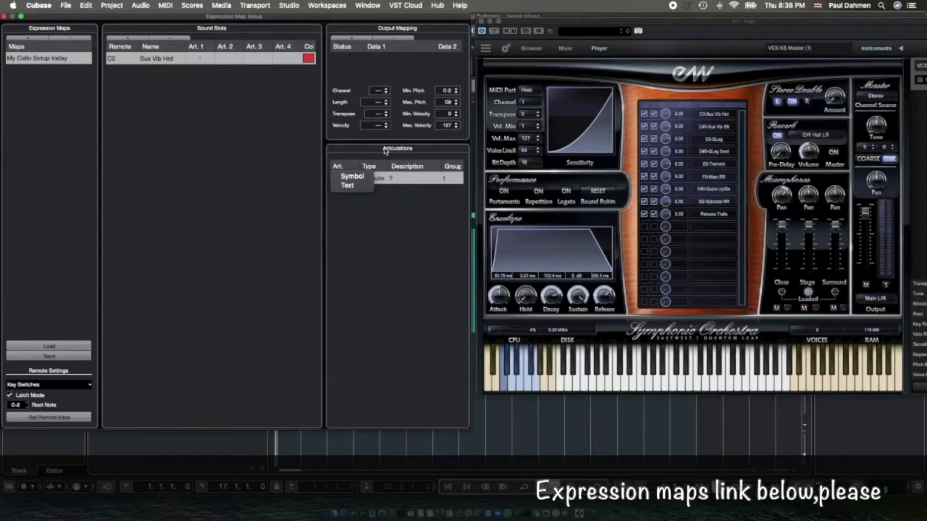
{"action": "mouse_move", "coordinate": [338, 200]}
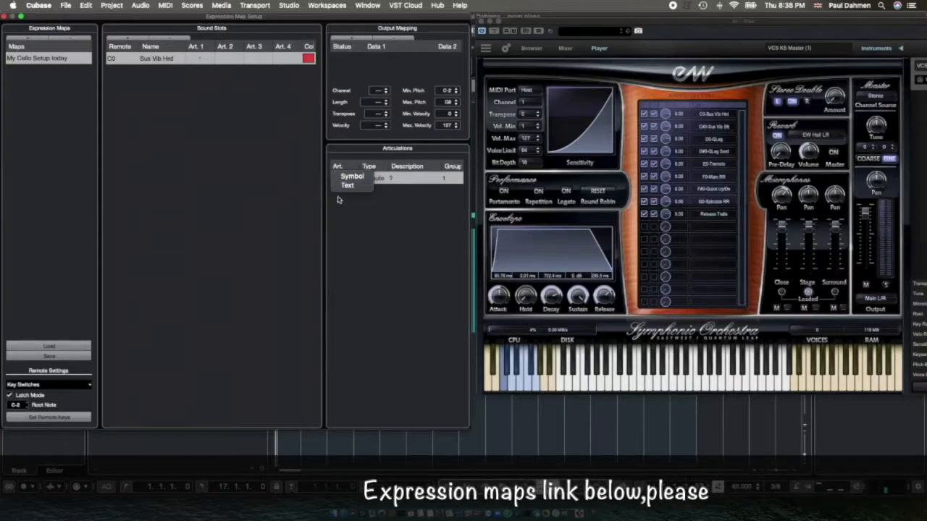
{"action": "left_click", "coordinate": [372, 178]}
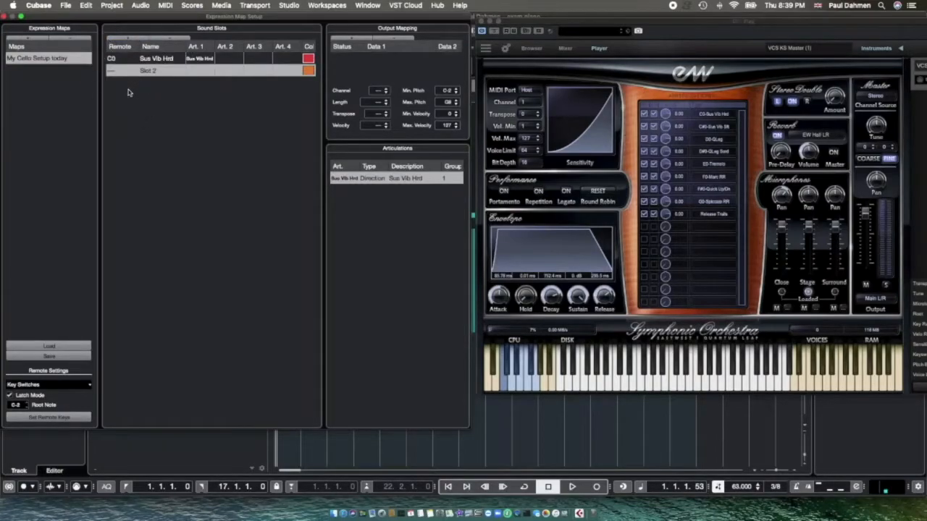
Key Slot 2 to remote E0 and rename it Tremolo.
{"action": "left_click", "coordinate": [145, 70]}
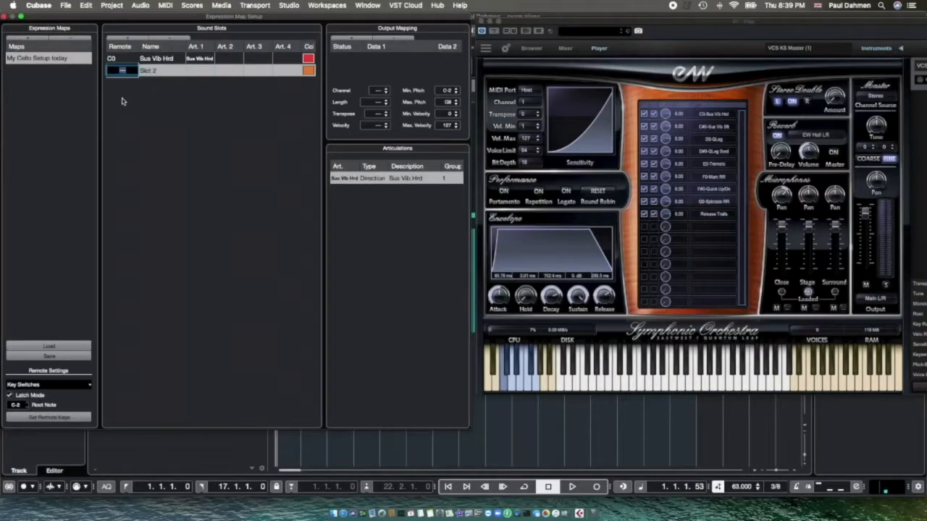
{"action": "left_click", "coordinate": [122, 71]}
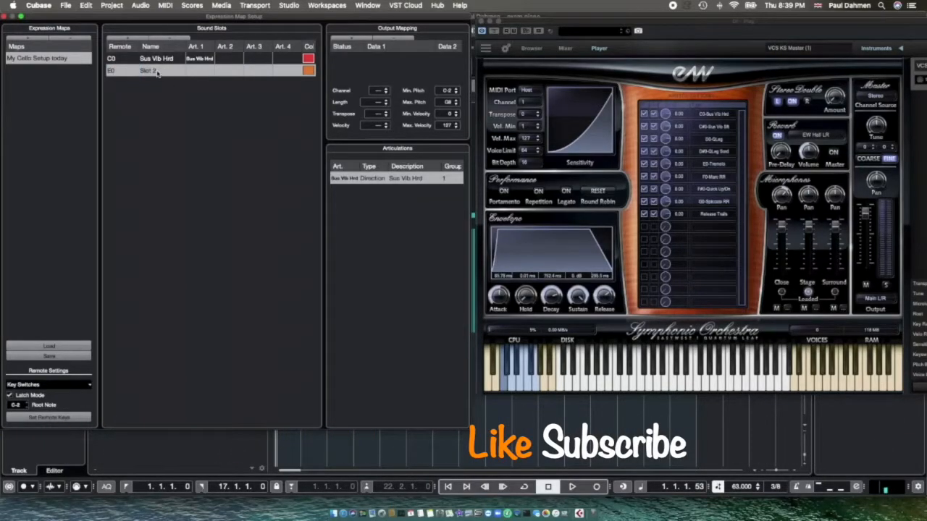
{"action": "double_click", "coordinate": [152, 71]}
{"action": "type", "text": "Tremolo"}
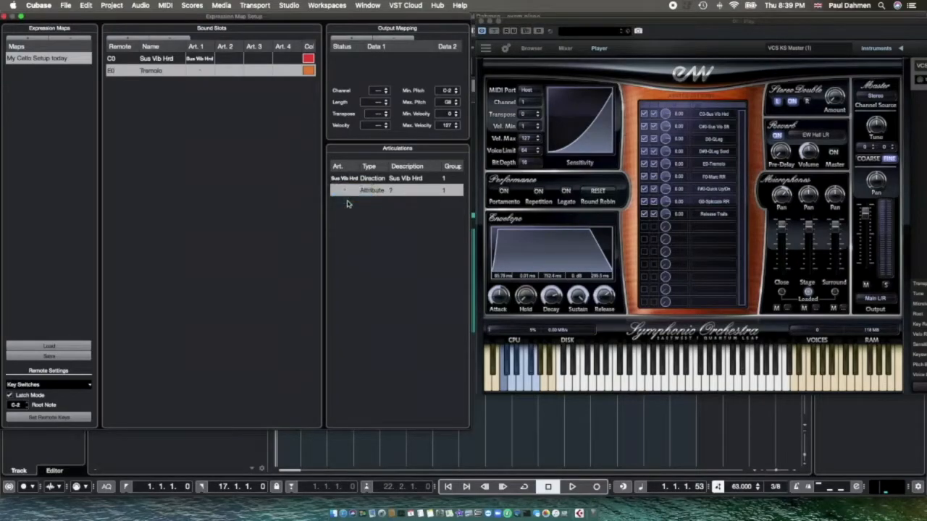
Set the Slot 2 articulation to Tremolo with type Direction.
{"action": "left_click", "coordinate": [340, 190]}
{"action": "type", "text": "Tremolo"}
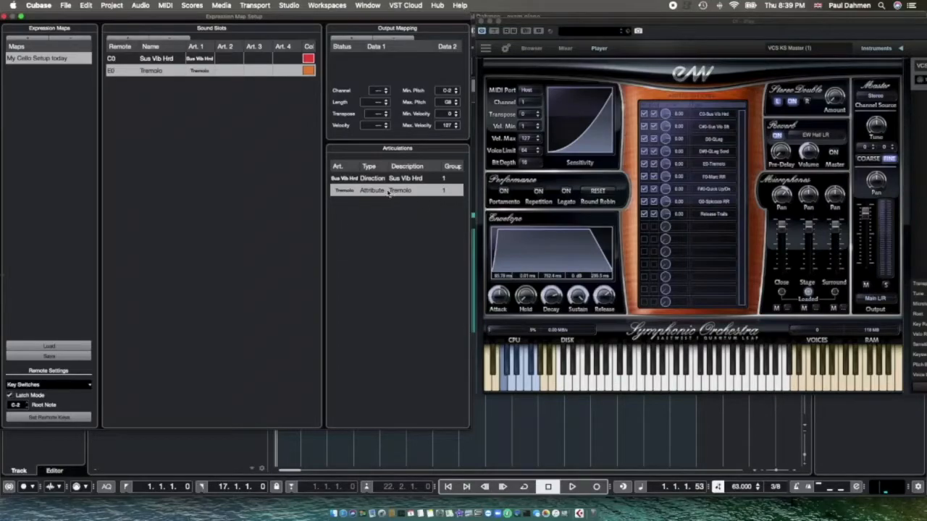
{"action": "left_click", "coordinate": [371, 190]}
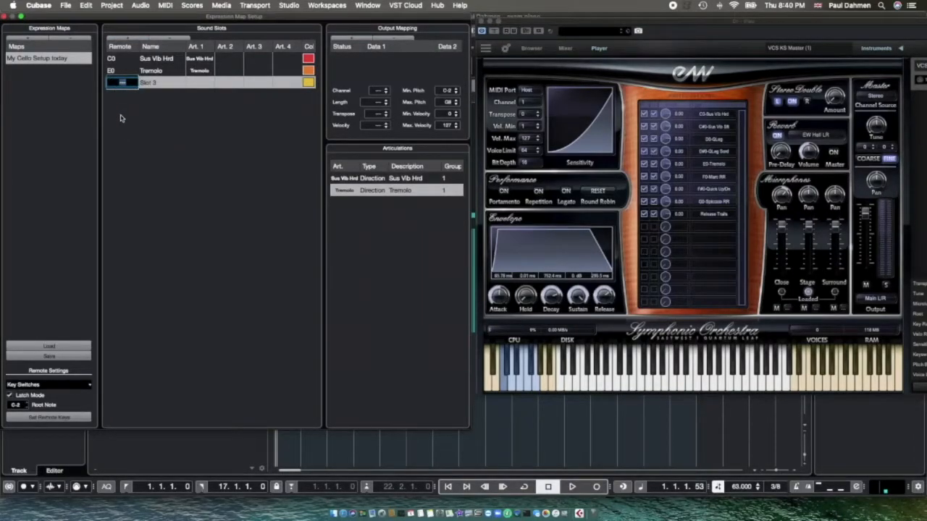
Key Slot 3 to remote G0 and rename it 'Spiccato RR'.
{"action": "left_click", "coordinate": [122, 82]}
{"action": "type", "text": "G0"}
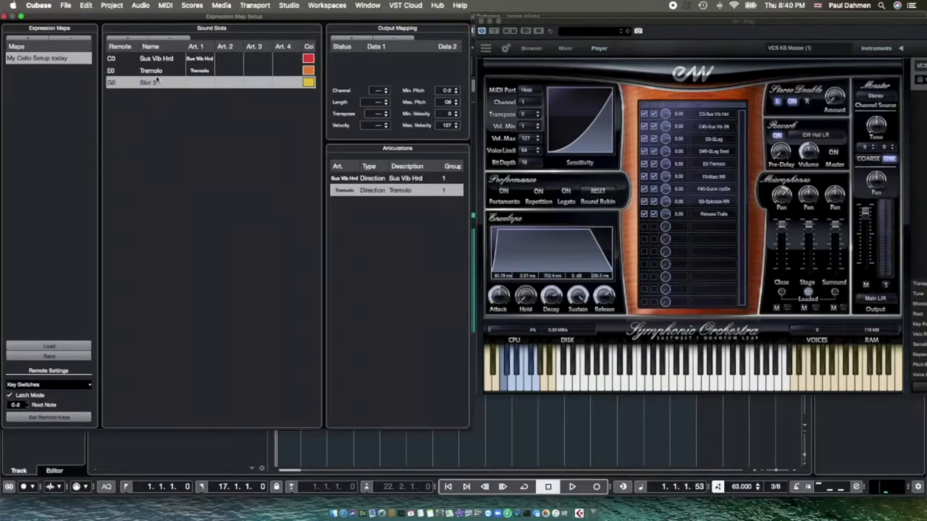
{"action": "double_click", "coordinate": [152, 82]}
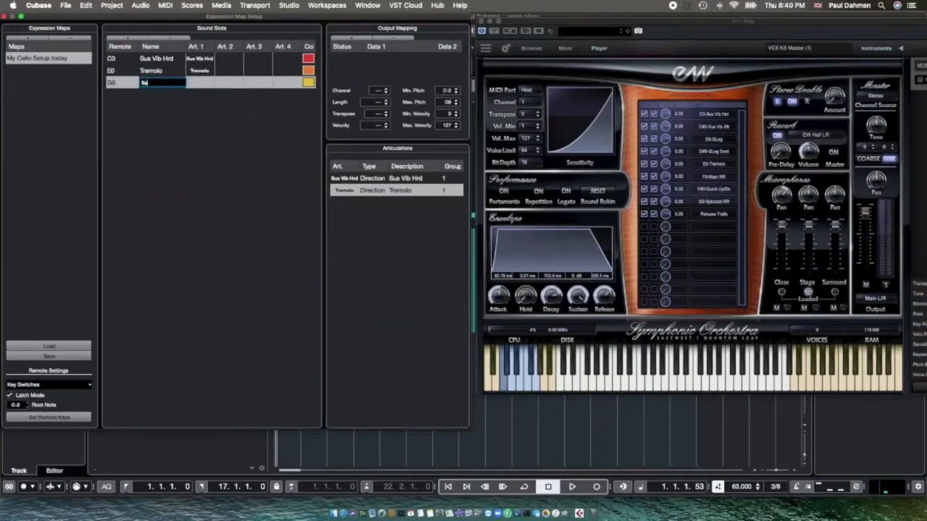
{"action": "type", "text": "Spiccato"}
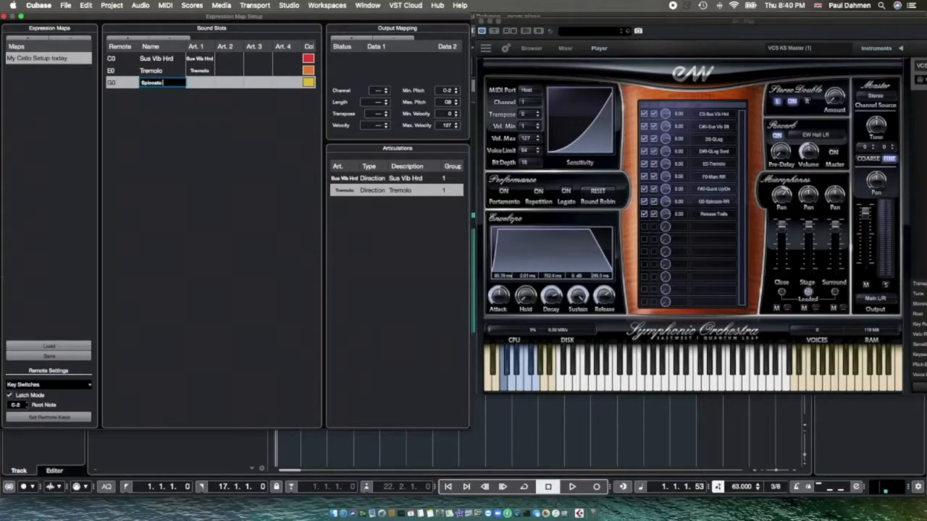
{"action": "type", "text": "RR"}
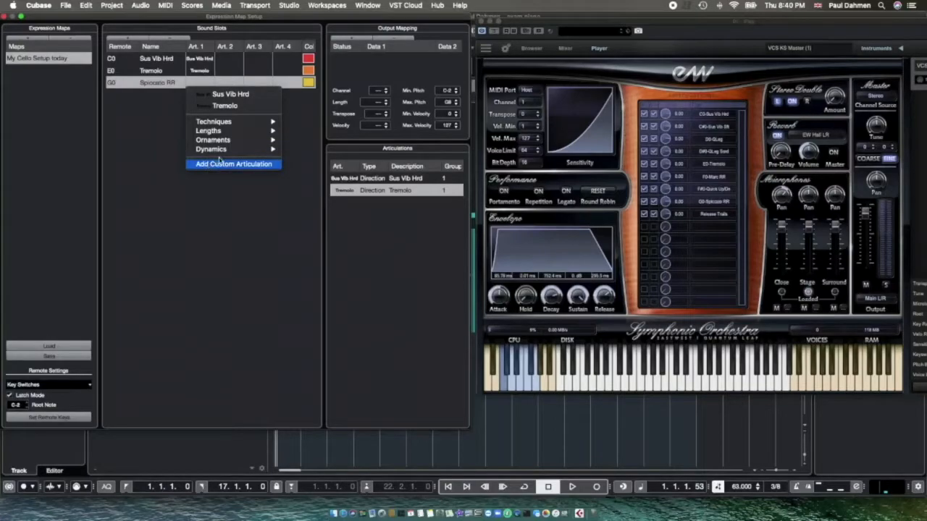
{"action": "mouse_move", "coordinate": [233, 168]}
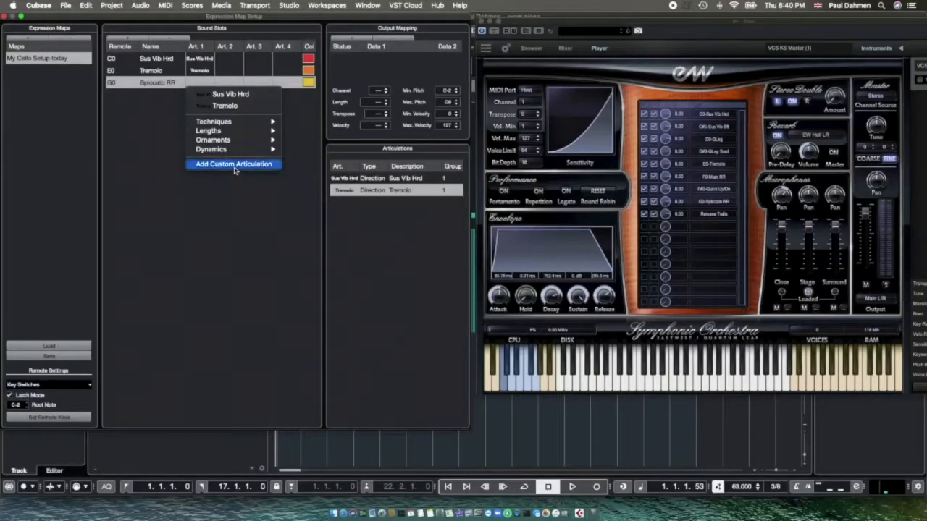
Add a custom Spiccato RR articulation and begin editing its details.
{"action": "left_click", "coordinate": [233, 163]}
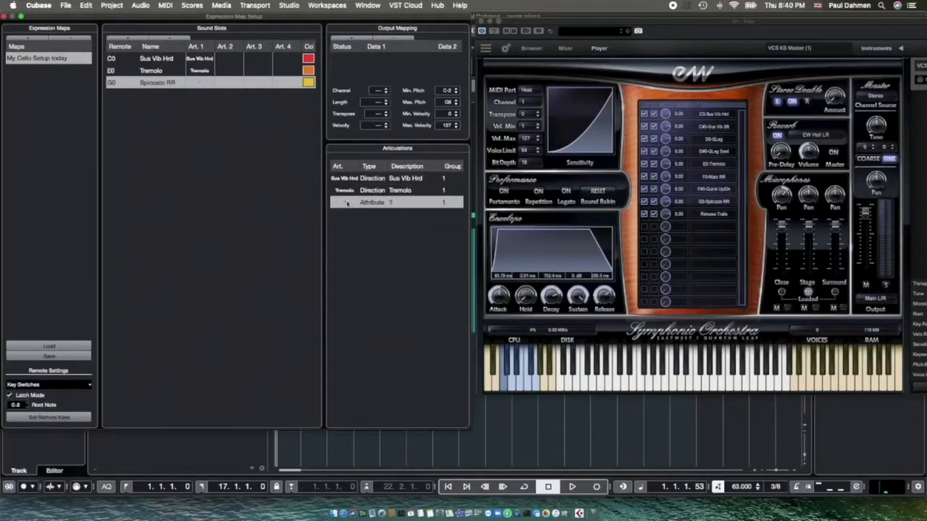
{"action": "left_click", "coordinate": [346, 202]}
{"action": "type", "text": "Spicatto RR"}
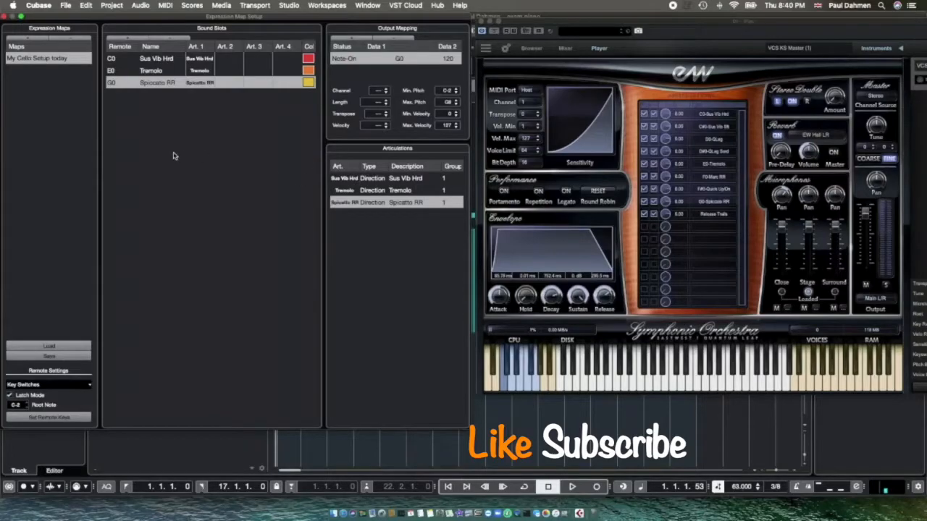
{"action": "mouse_move", "coordinate": [163, 121]}
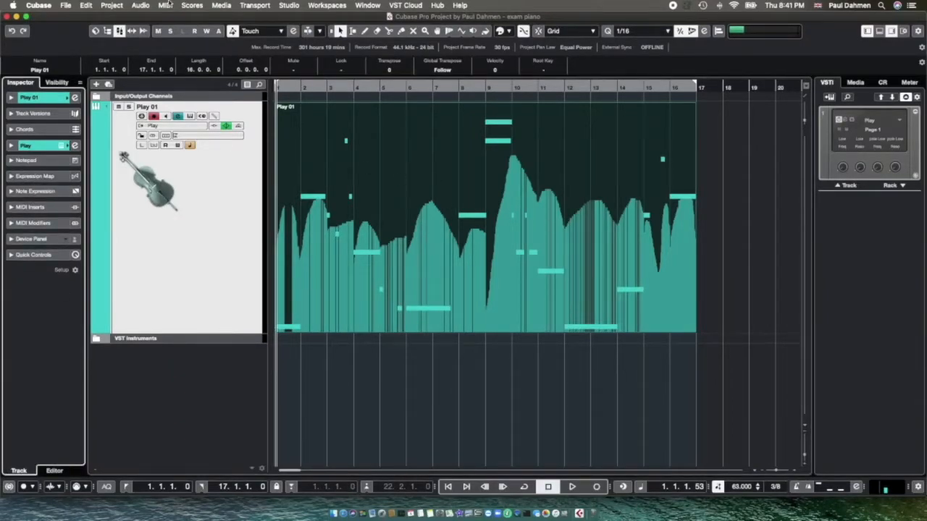
Leave Expression Map Setup and bring up the MIDI menu in the project window.
{"action": "left_click", "coordinate": [165, 5]}
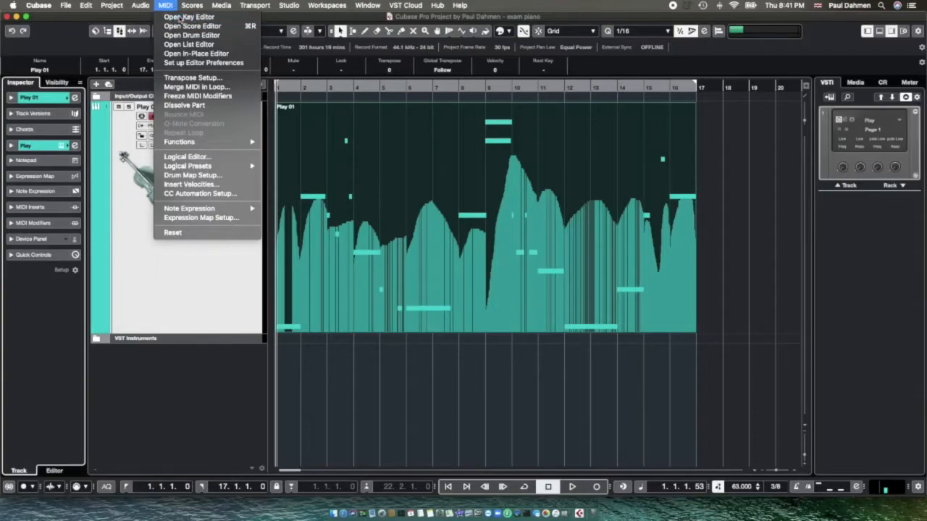
Open Play 01 in the Key Editor with the Articulations/Dynamics controller lane shown.
{"action": "left_click", "coordinate": [187, 16]}
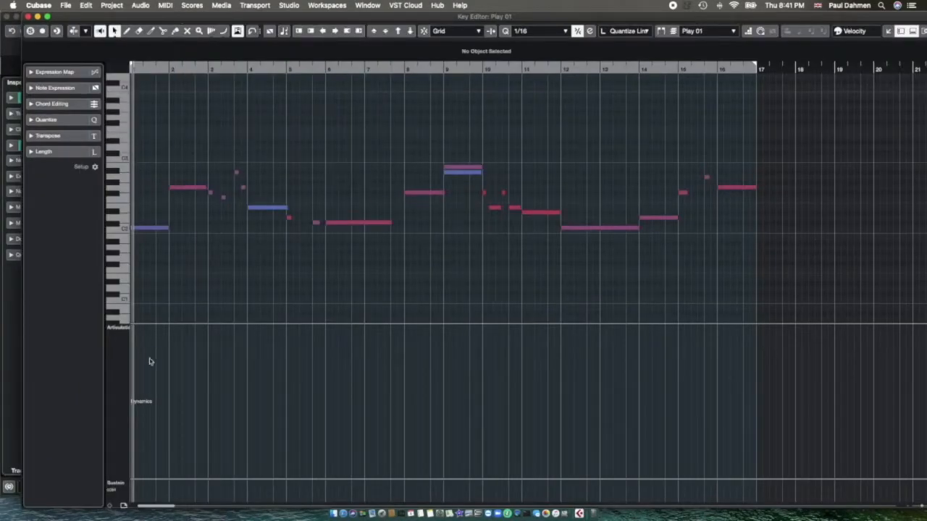
{"action": "left_click", "coordinate": [141, 328]}
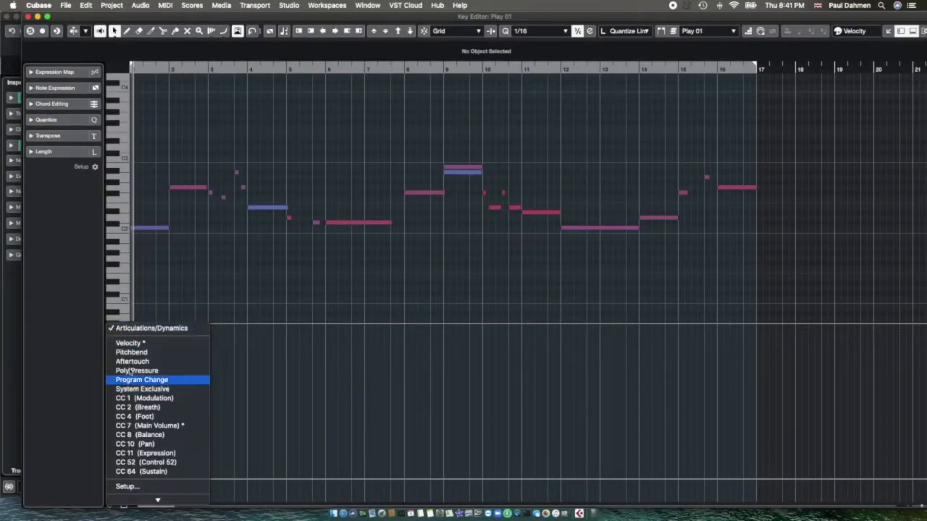
{"action": "mouse_move", "coordinate": [151, 328]}
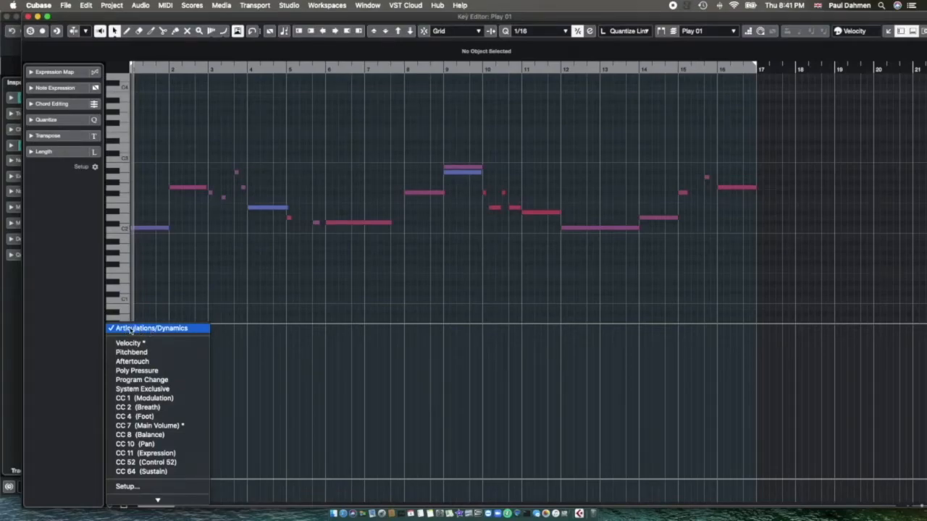
{"action": "left_click", "coordinate": [152, 328]}
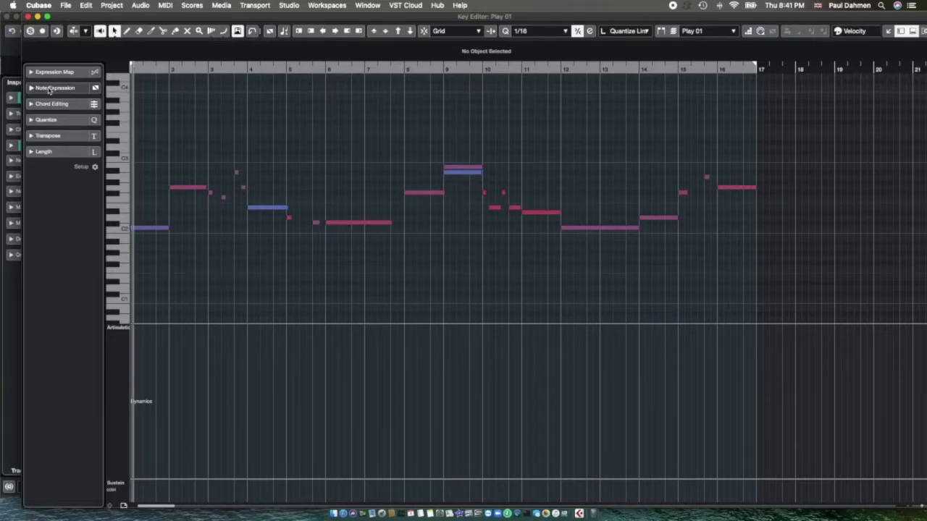
Assign the 'My Cello Setup today' expression map to the track and select the Draw tool.
{"action": "left_click", "coordinate": [55, 72]}
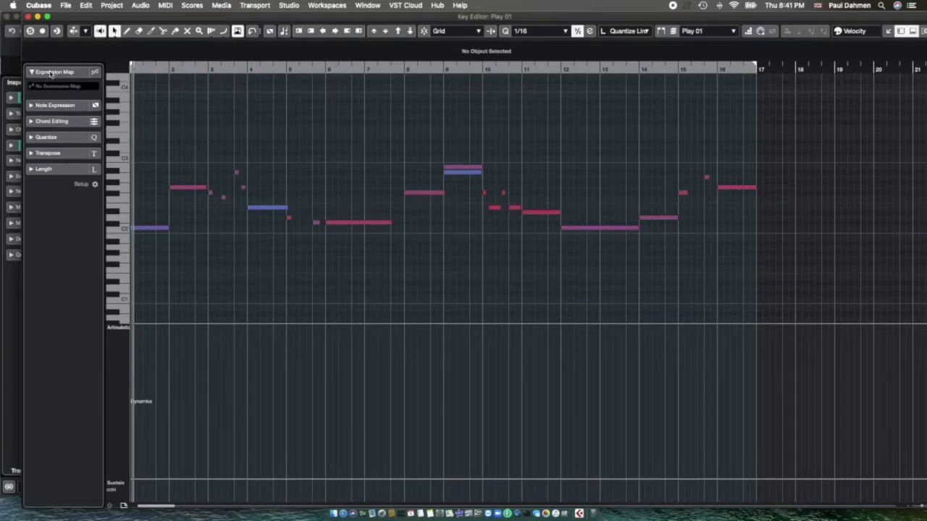
{"action": "left_click", "coordinate": [58, 86]}
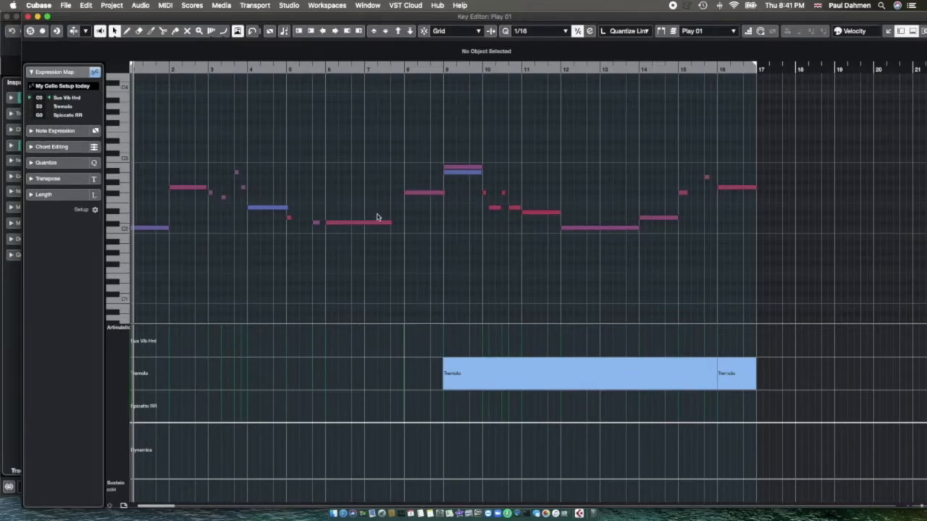
{"action": "left_click", "coordinate": [138, 31]}
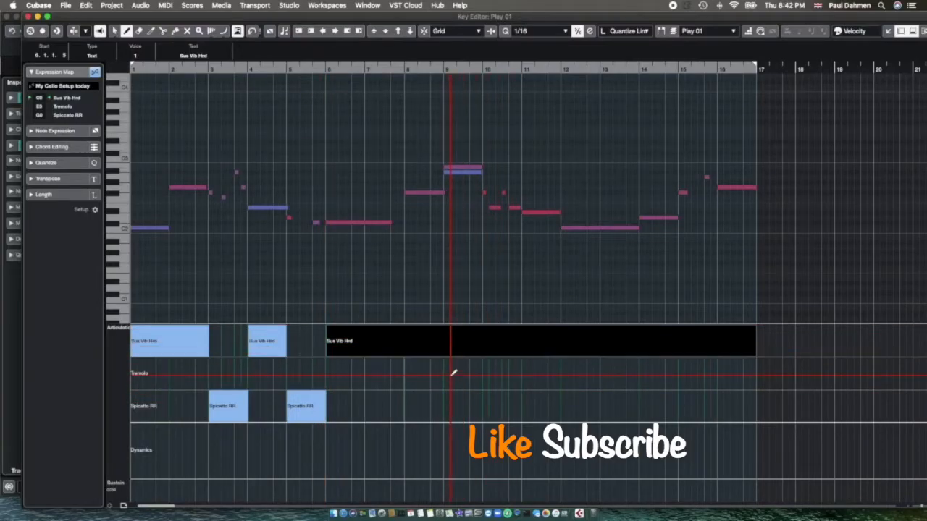
Extend the Sus Vib Hrd articulation block from bar 6 onward, then switch tools.
{"action": "left_click_drag", "start_coordinate": [445, 374], "coordinate": [753, 374]}
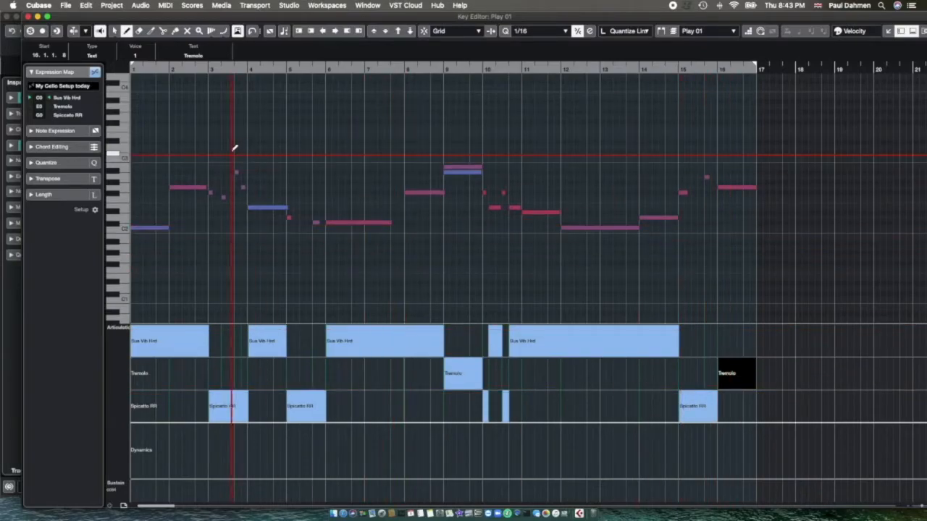
{"action": "left_click", "coordinate": [115, 31]}
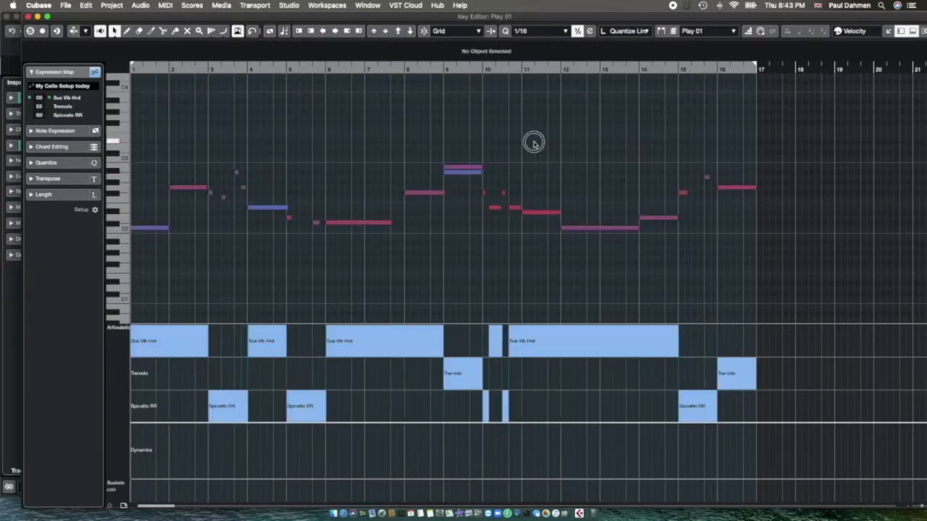
{"action": "mouse_move", "coordinate": [817, 288]}
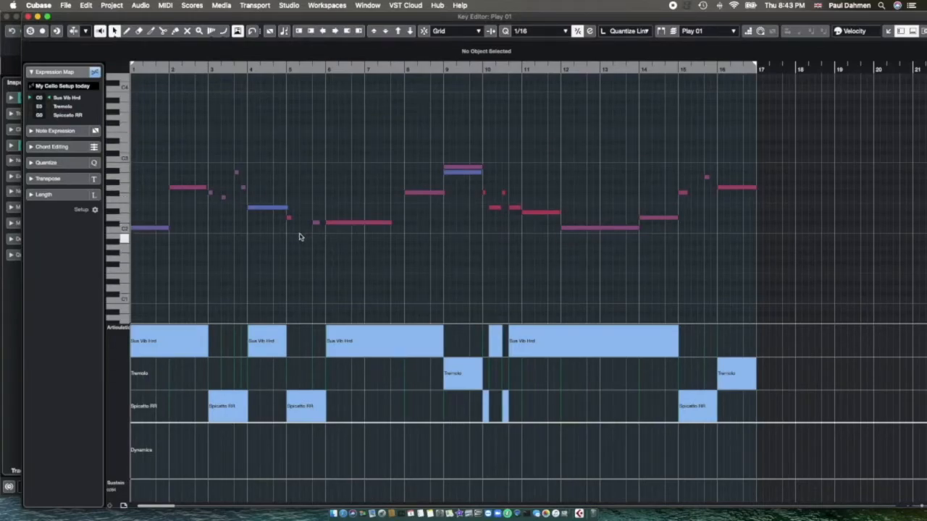
{"action": "mouse_move", "coordinate": [430, 289]}
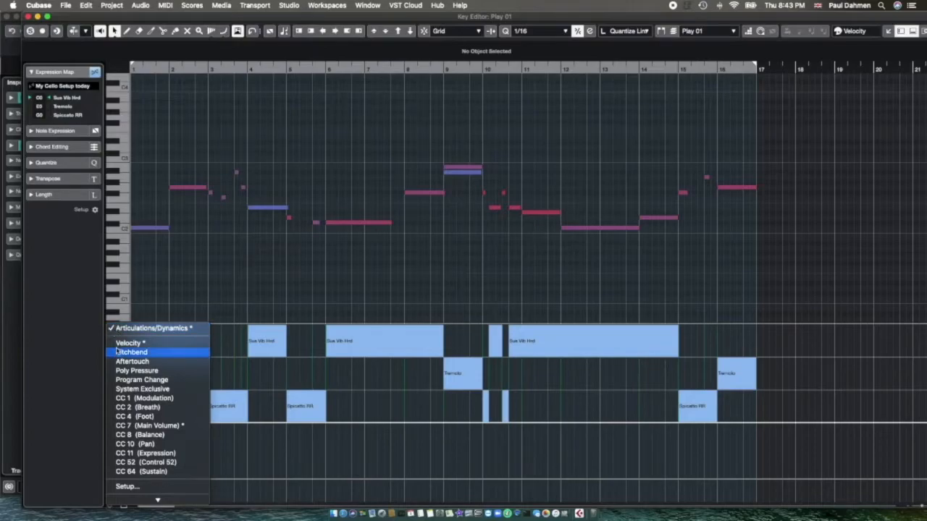
Switch the lower controller lane to Velocity, then to CC 7 Main Volume.
{"action": "left_click", "coordinate": [129, 342]}
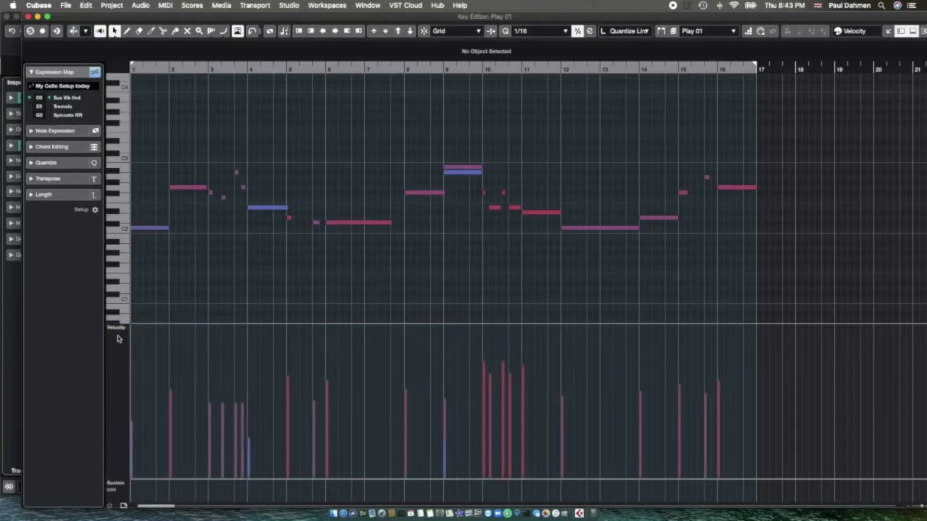
{"action": "left_click", "coordinate": [116, 327]}
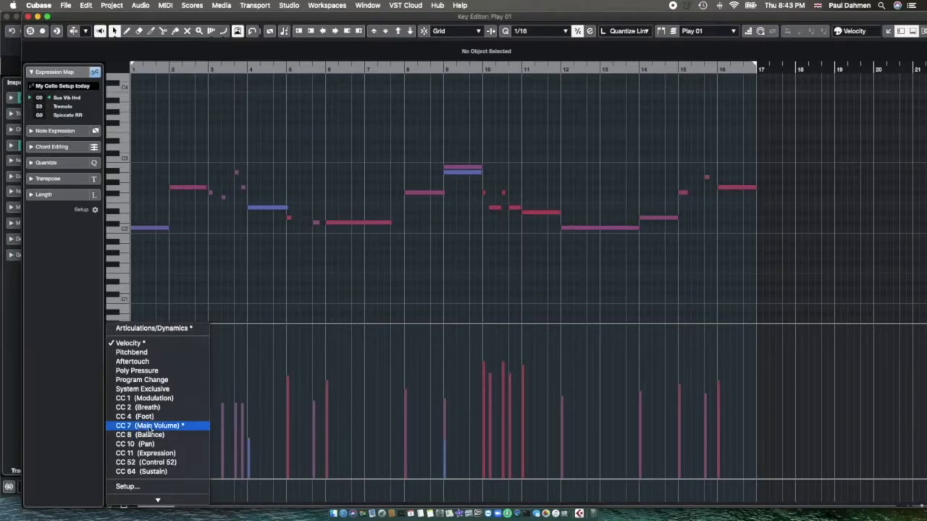
{"action": "left_click", "coordinate": [152, 425]}
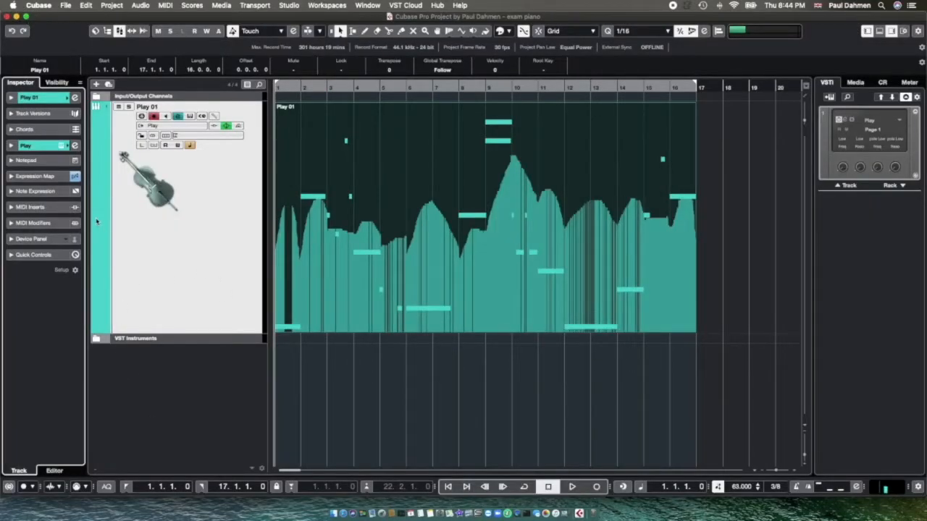
Expand the Inspector's Expression Map section and start, then stop, playback of the cello part.
{"action": "left_click", "coordinate": [34, 176]}
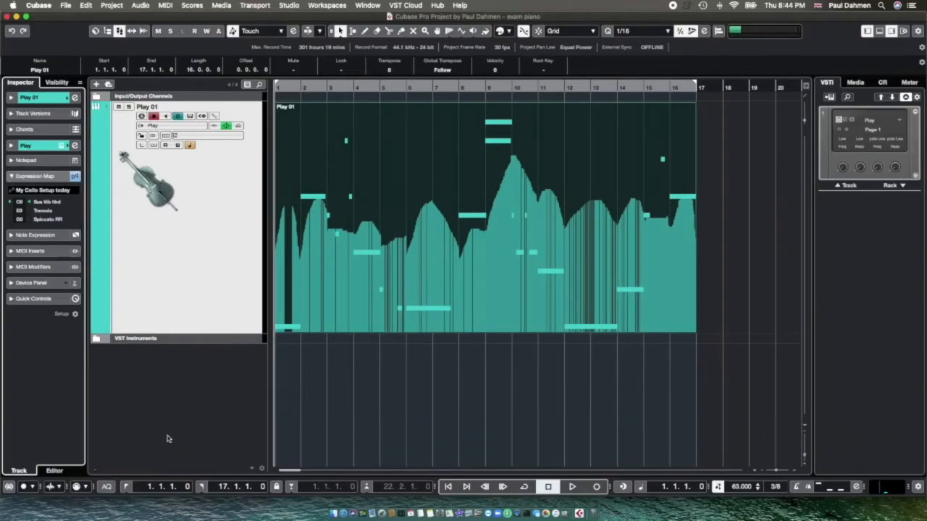
{"action": "left_click", "coordinate": [572, 487]}
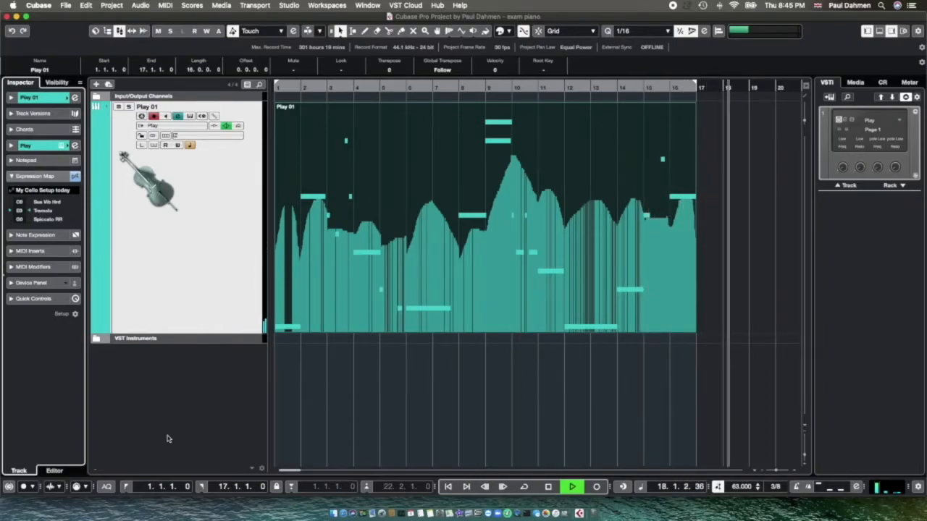
{"action": "left_click", "coordinate": [571, 487]}
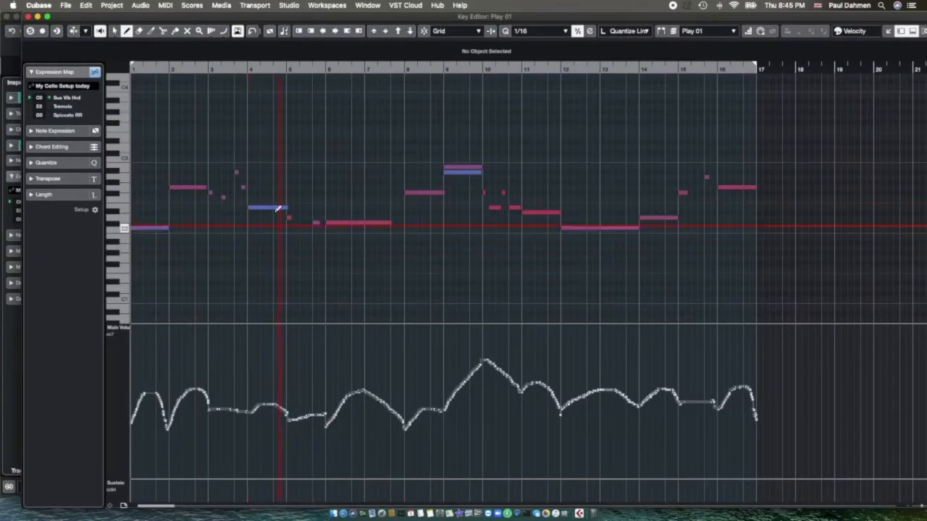
{"action": "left_click", "coordinate": [116, 327]}
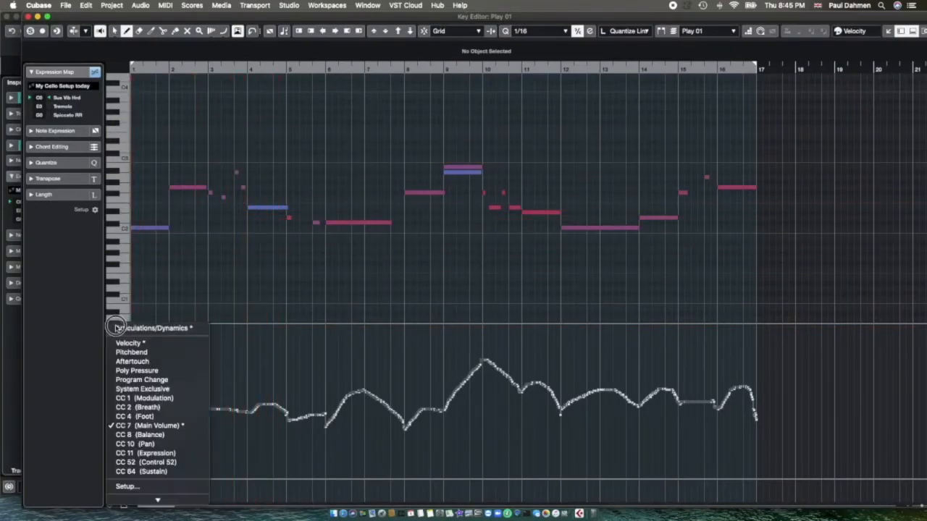
{"action": "left_click", "coordinate": [115, 327]}
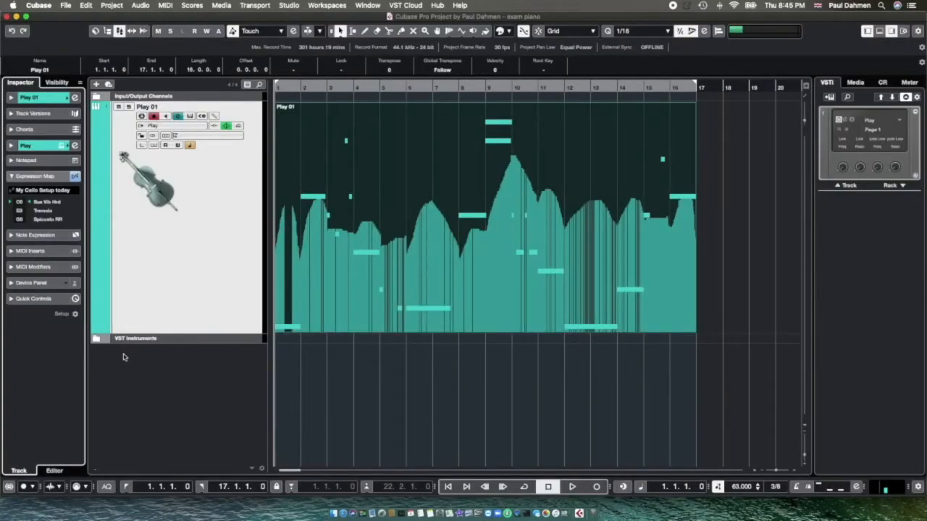
Replay the cello part from the start, then collapse the Expression Map section.
{"action": "left_click", "coordinate": [571, 486]}
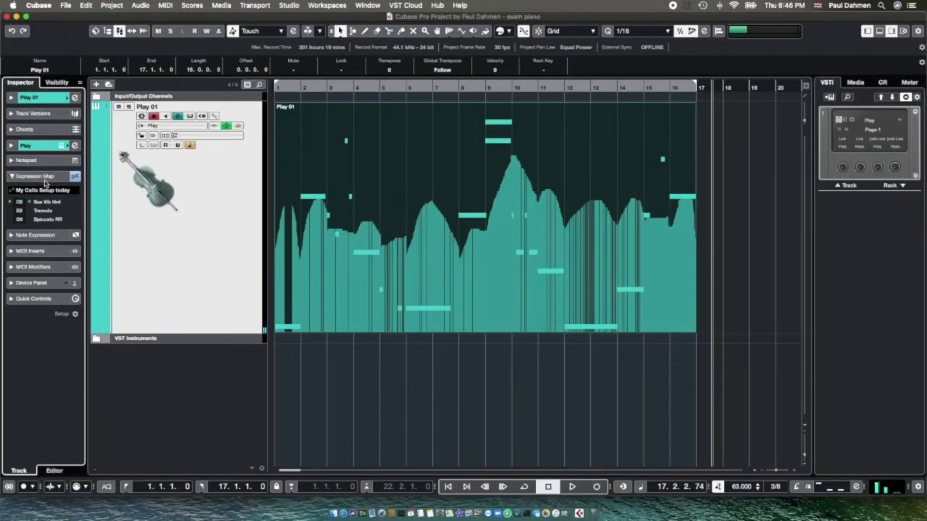
{"action": "left_click", "coordinate": [34, 176]}
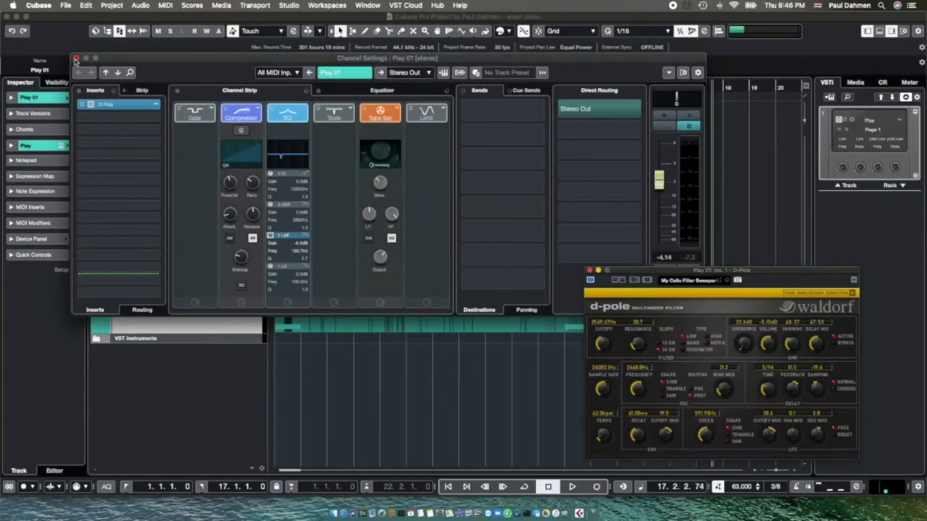
Close Channel Settings and start cycle playback of bars 1–17 with d-pole open.
{"action": "left_click", "coordinate": [76, 58]}
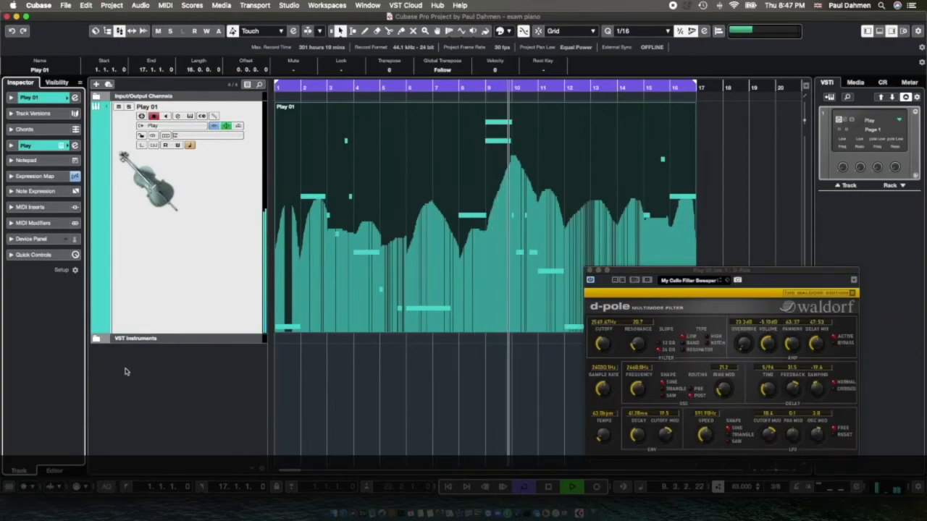
{"action": "left_click", "coordinate": [571, 486]}
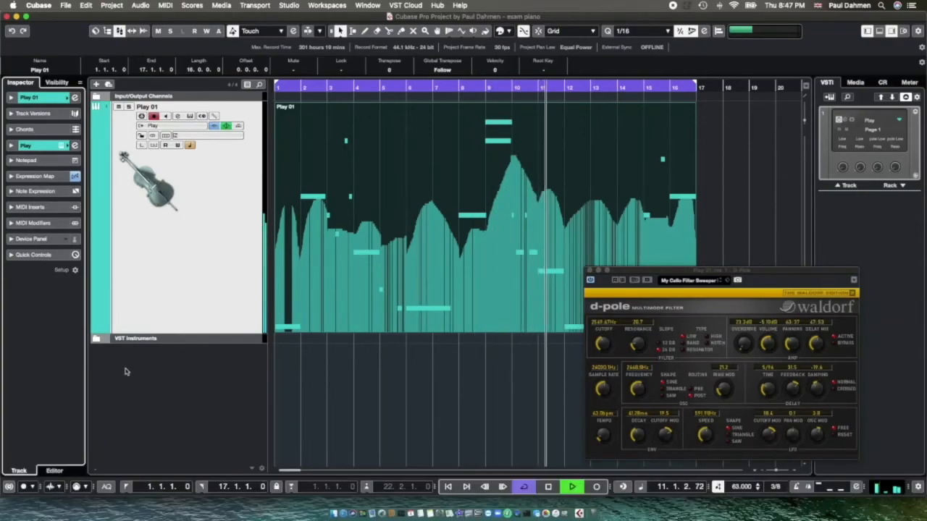